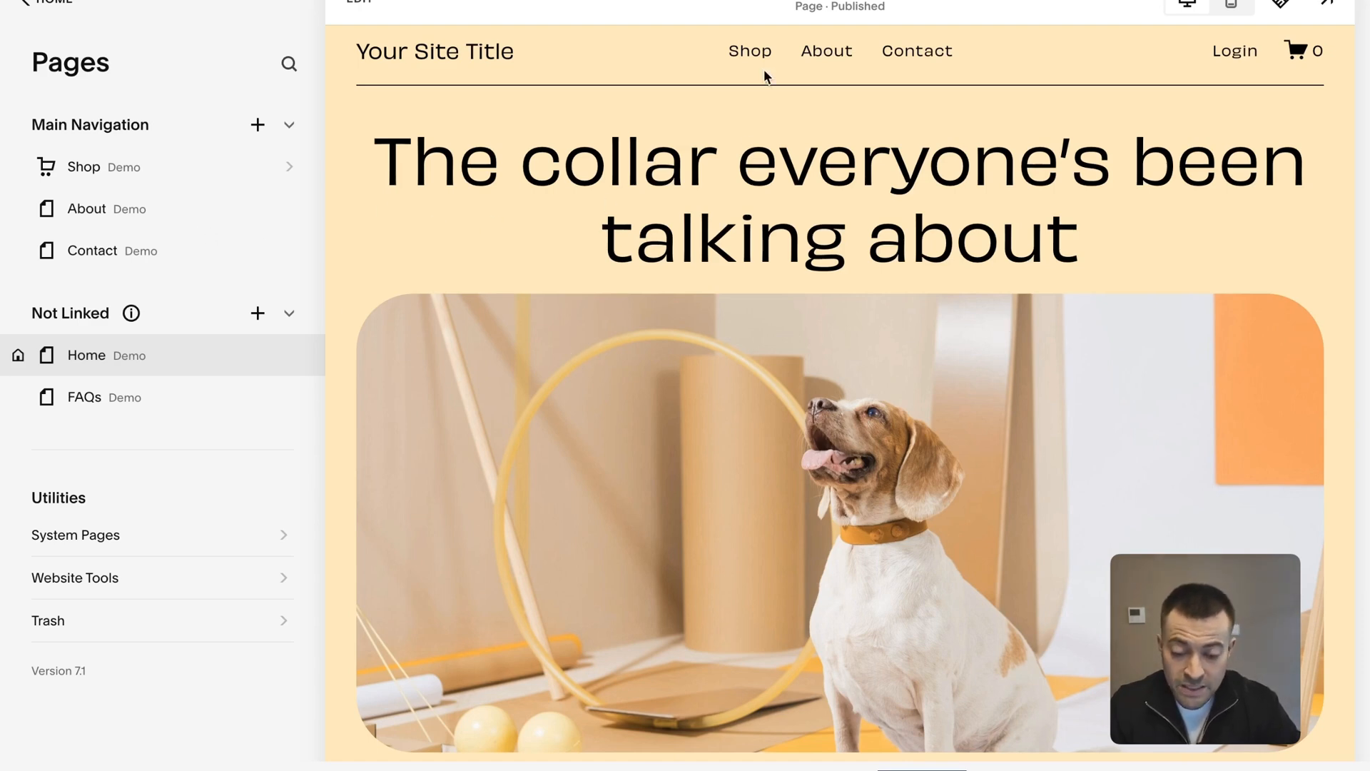
mouse_move(1359, 57)
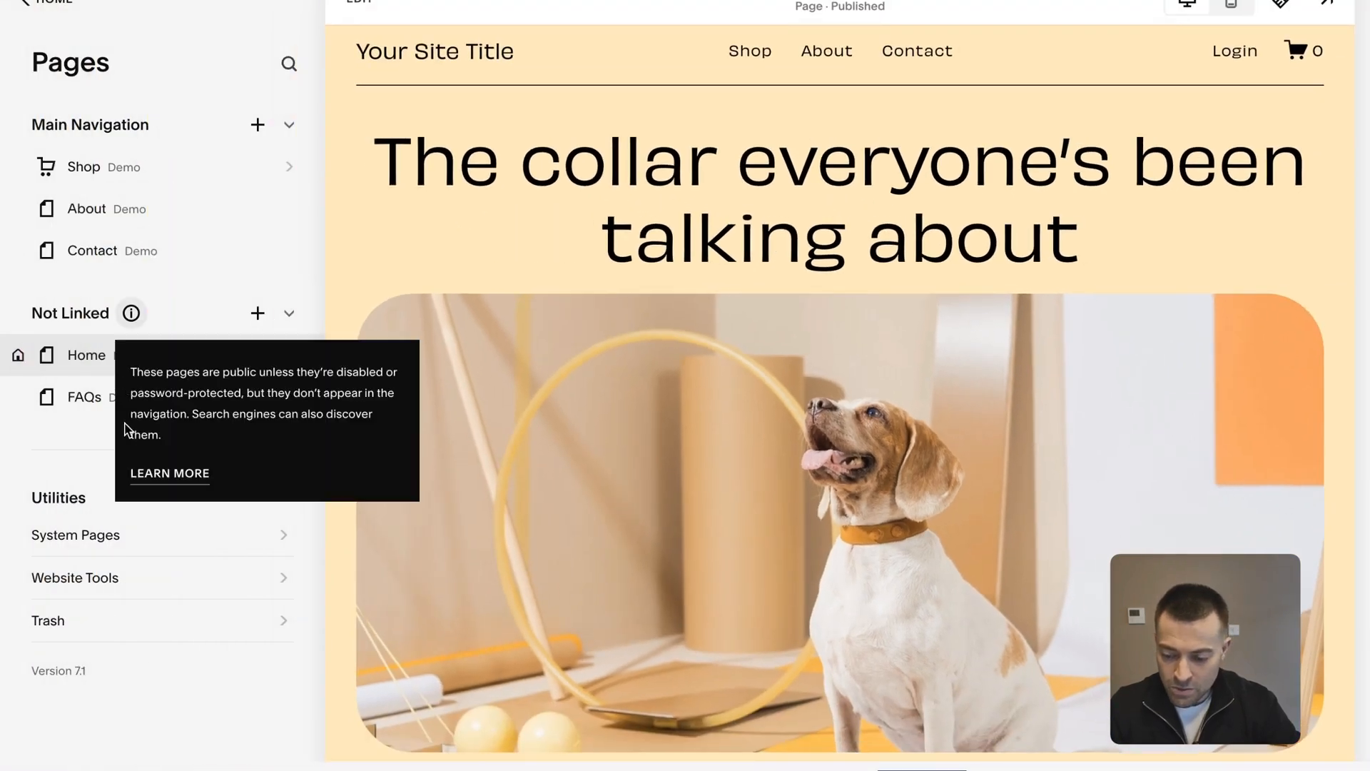
mouse_move(52, 50)
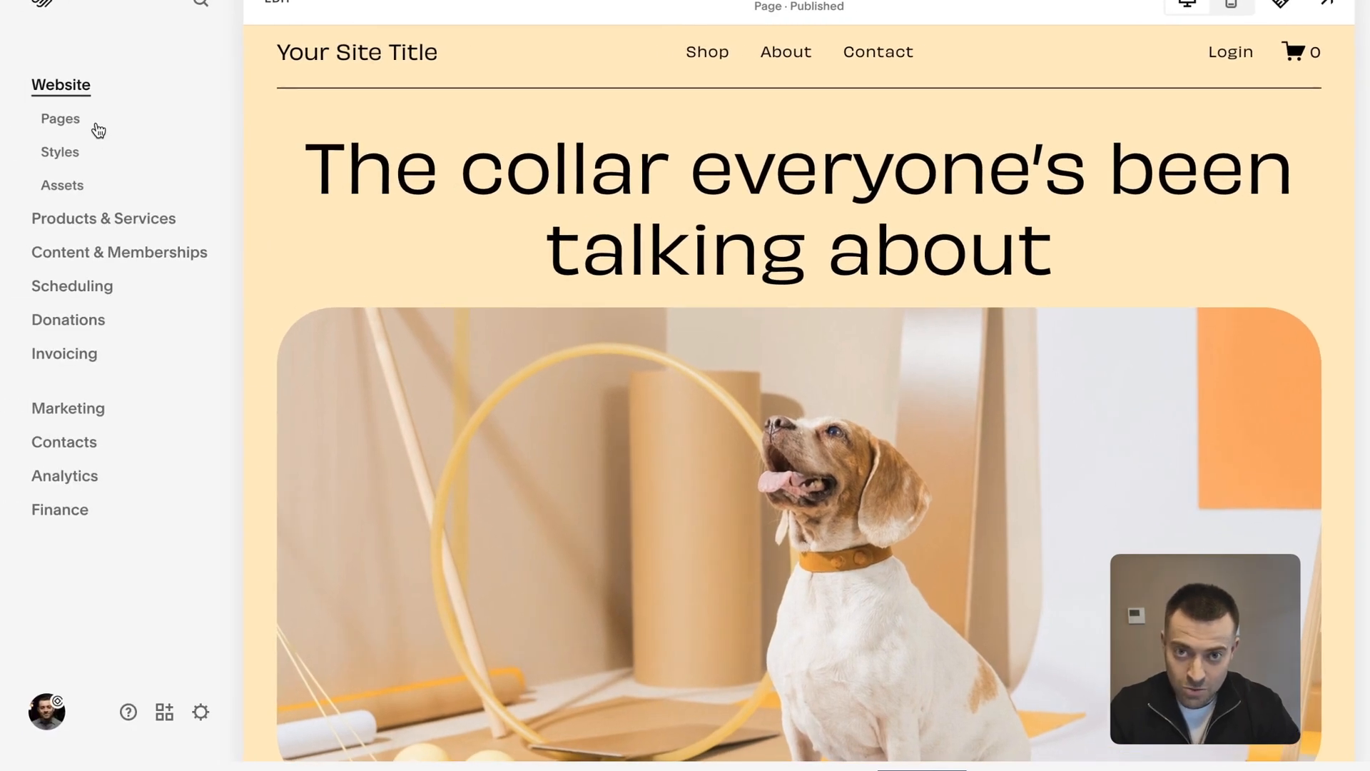
Step: Open the Custom CSS editor from Website Tools
click(59, 118)
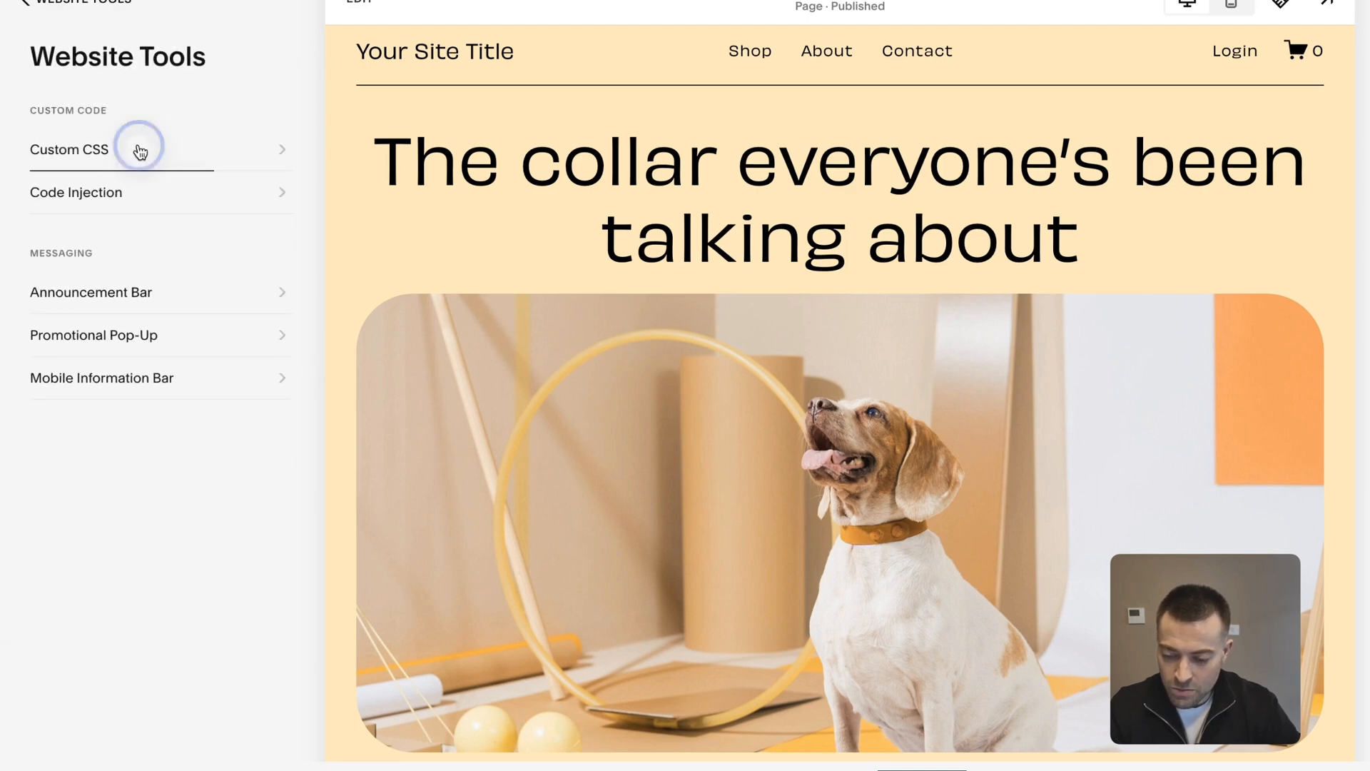
click(69, 148)
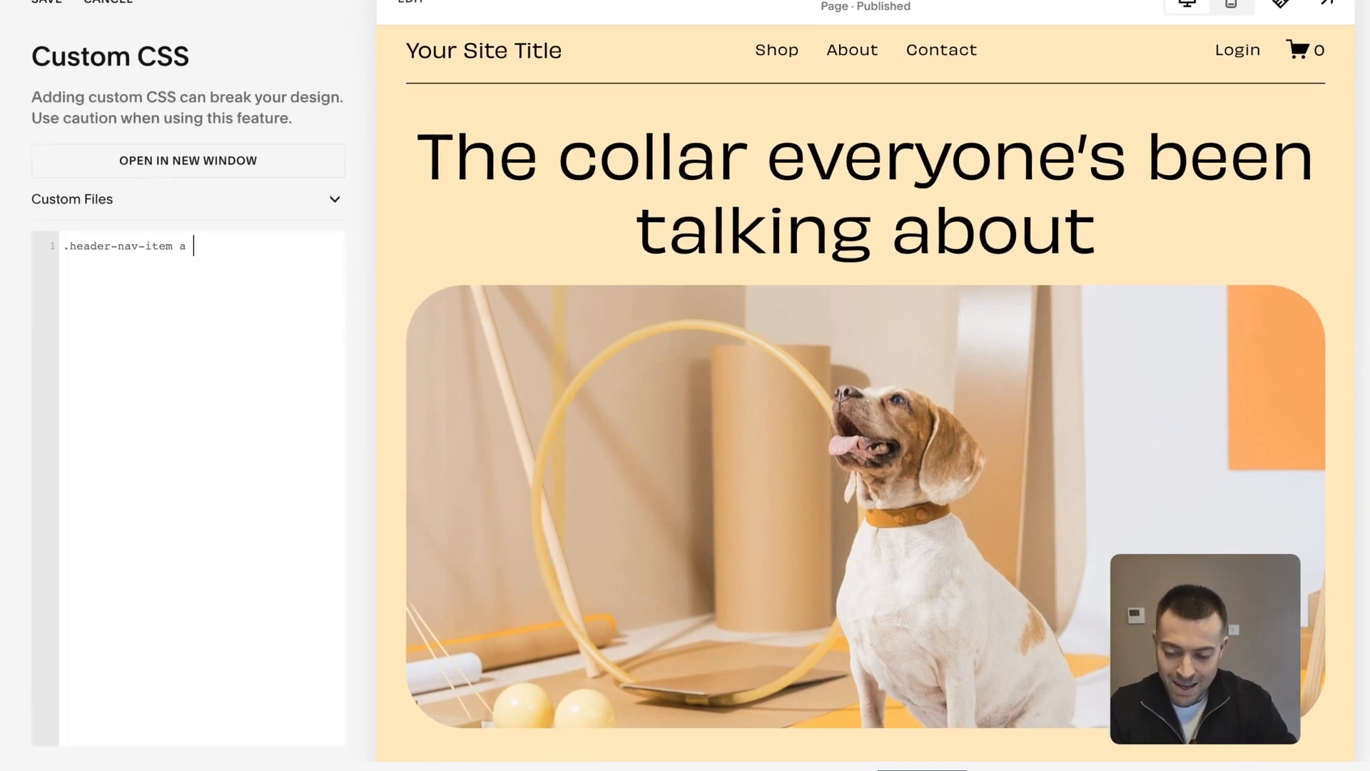
Step: Add a nested &:hover block setting opacity: 0.2 !important on the nav links
text({)
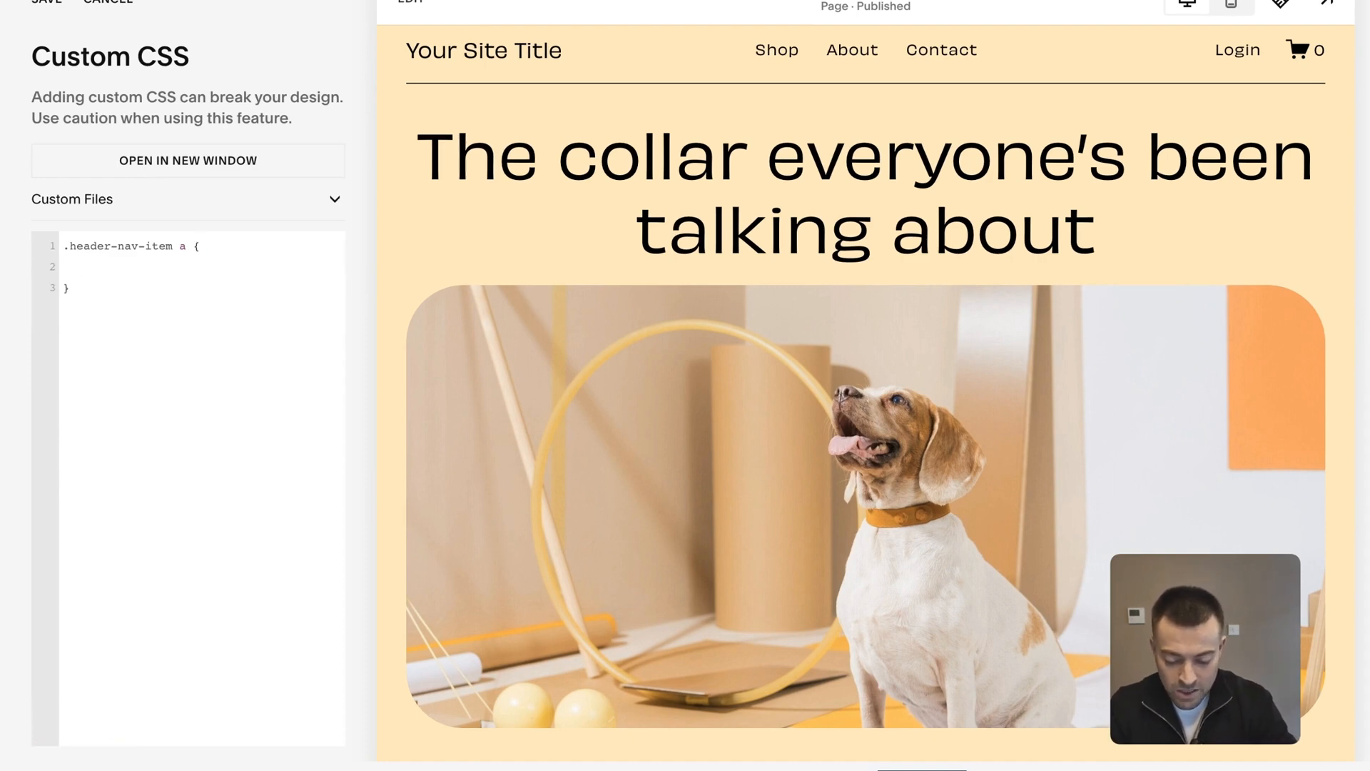
text(&:)
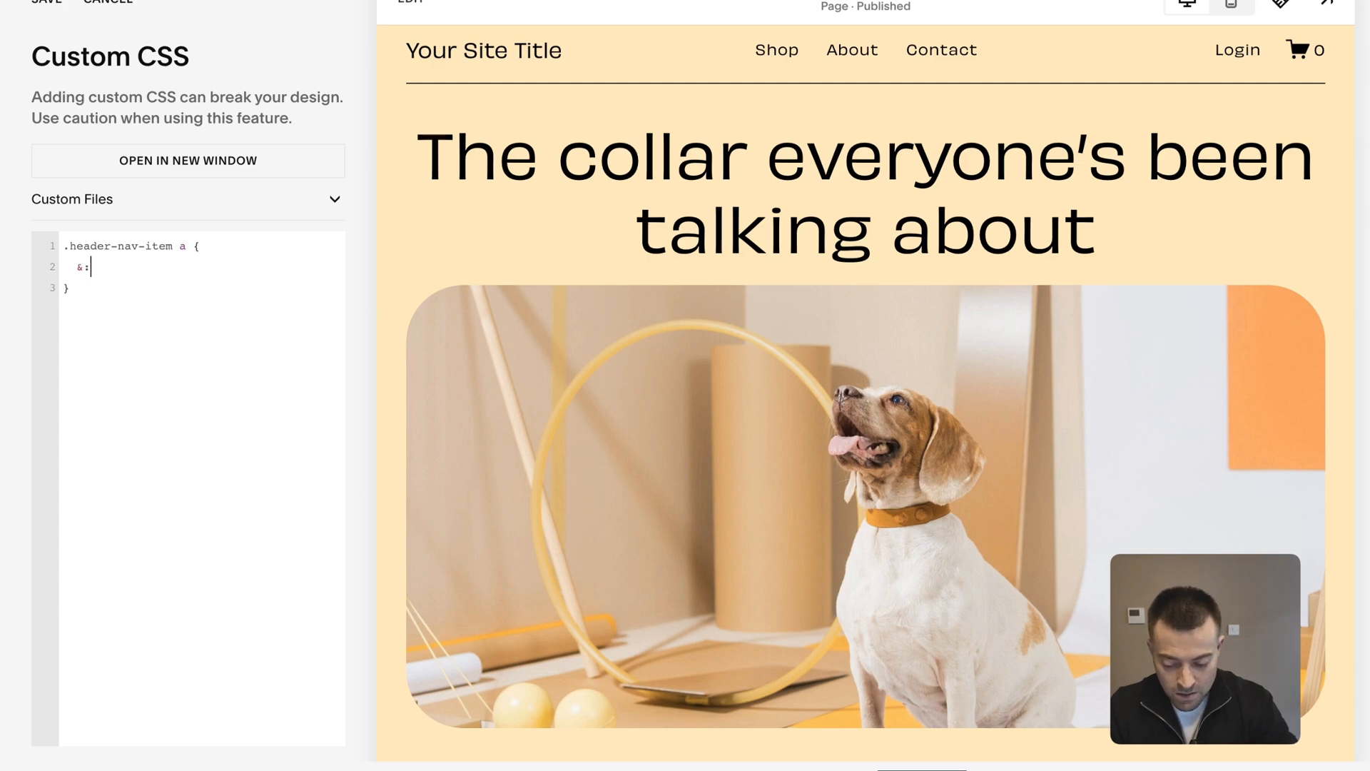
text(hover {)
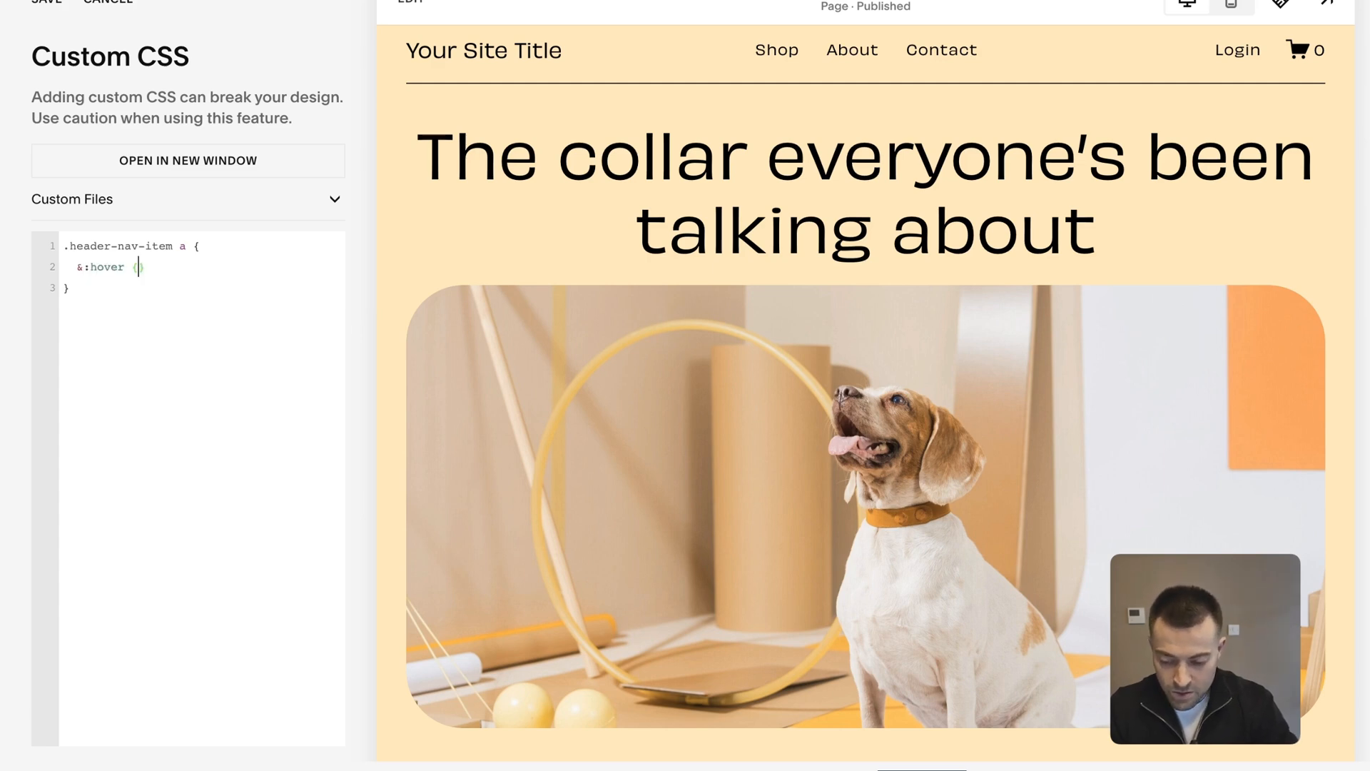
text({)
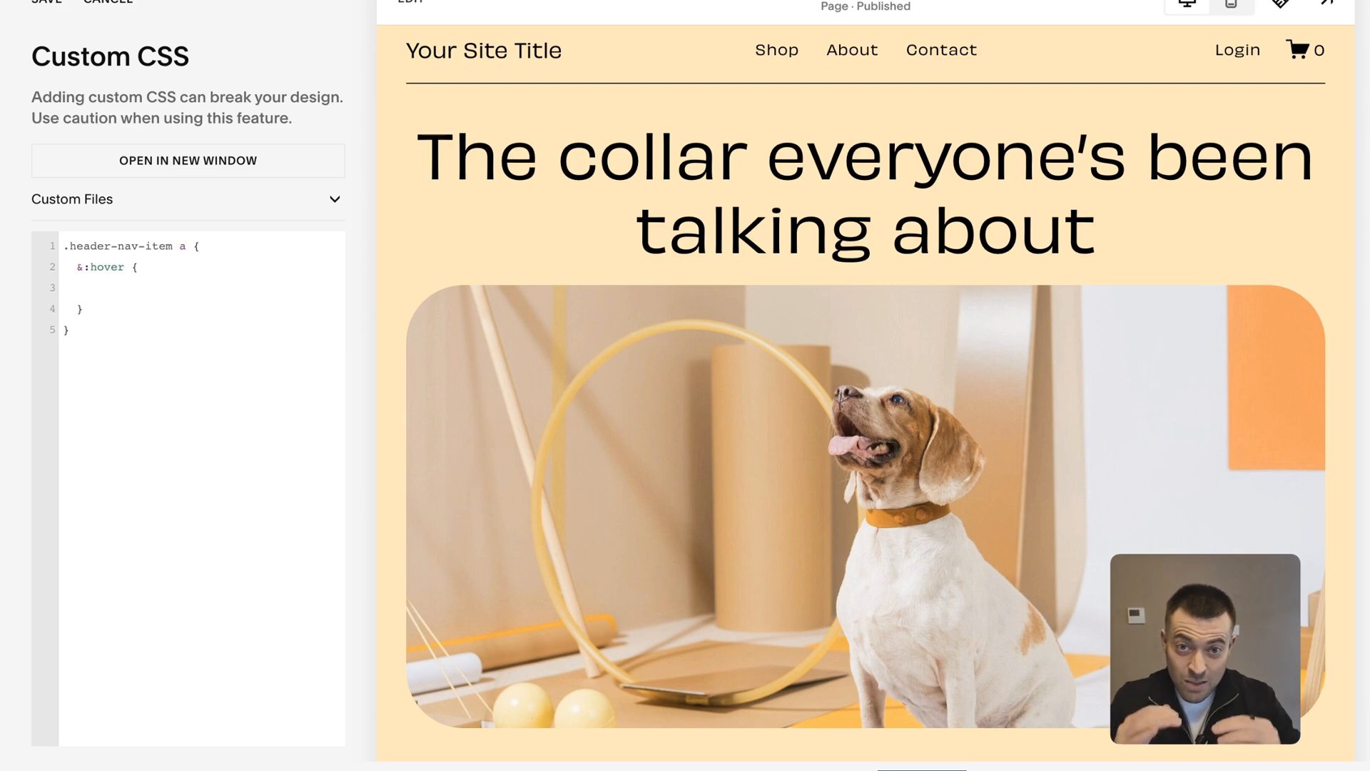
text(opaci)
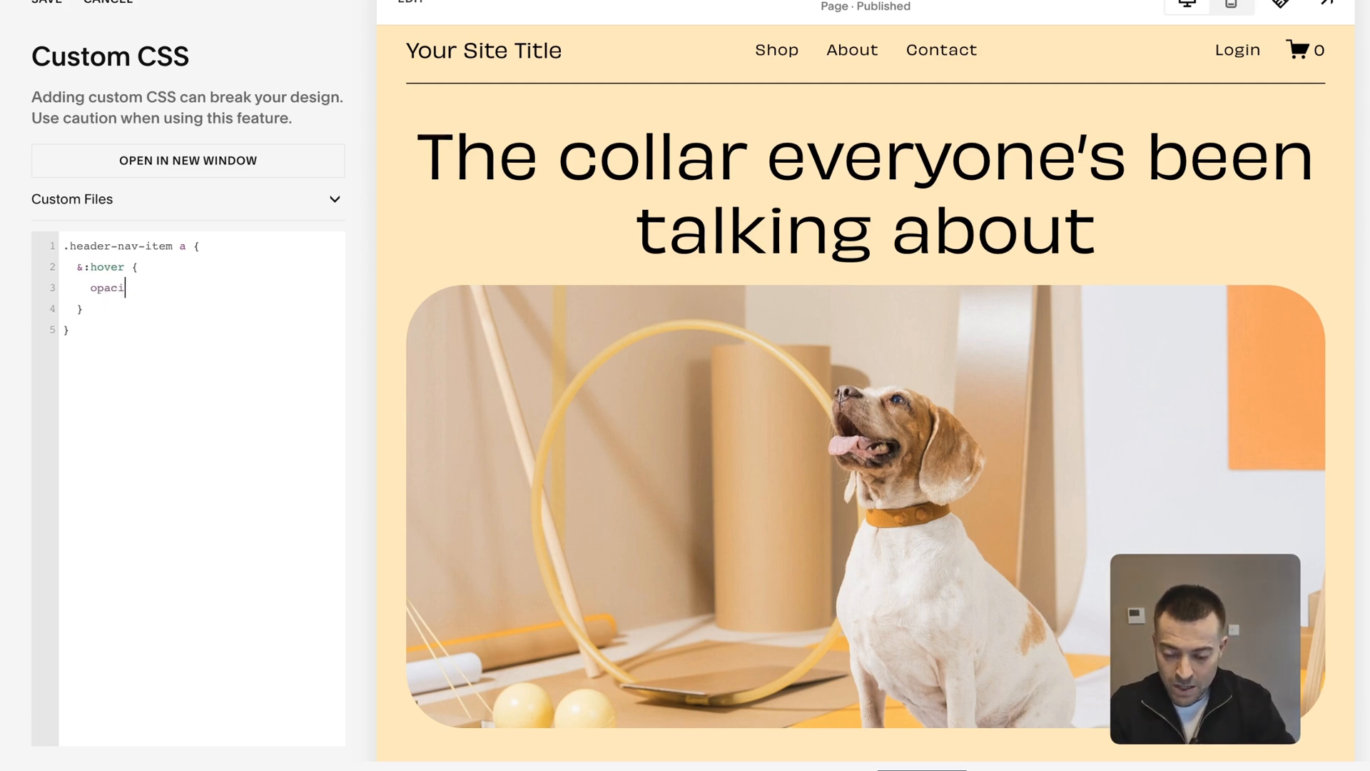
text(ty: 0.2;)
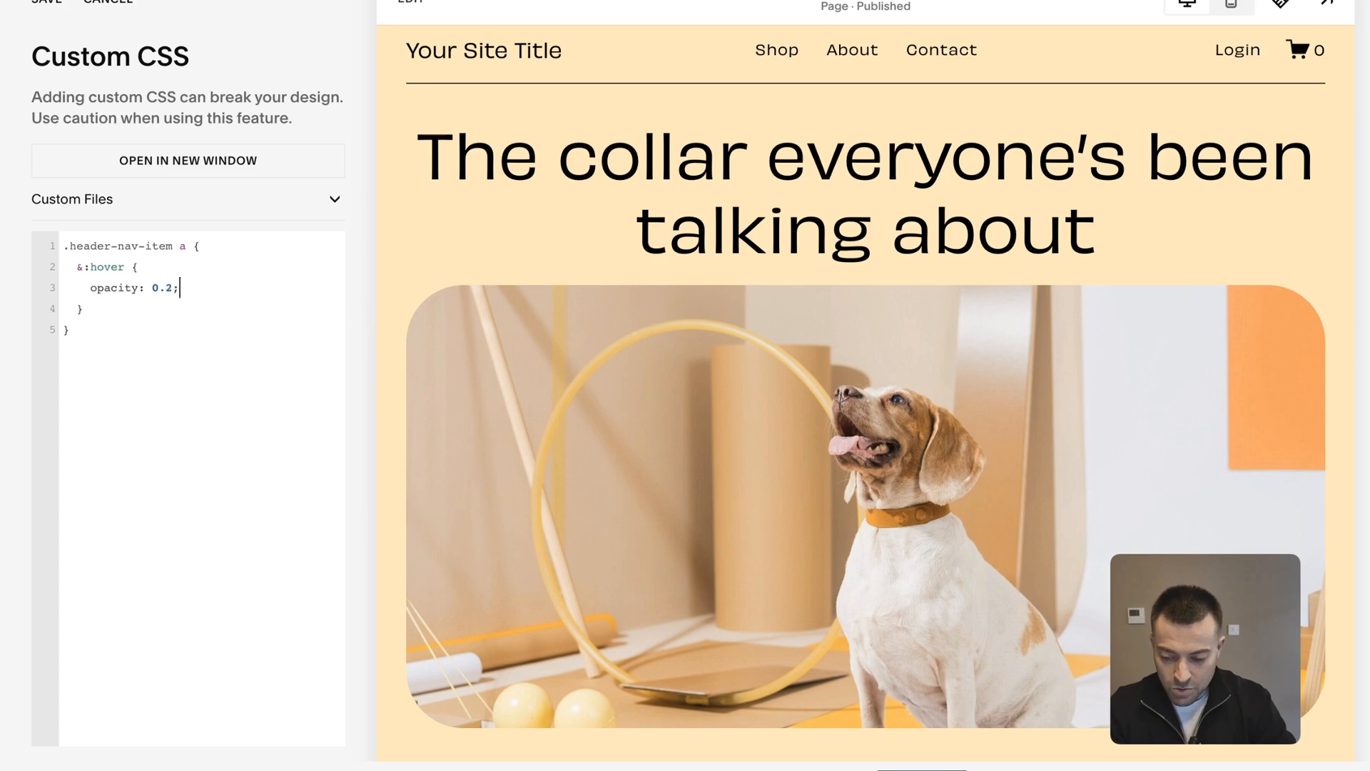
mouse_move(785, 52)
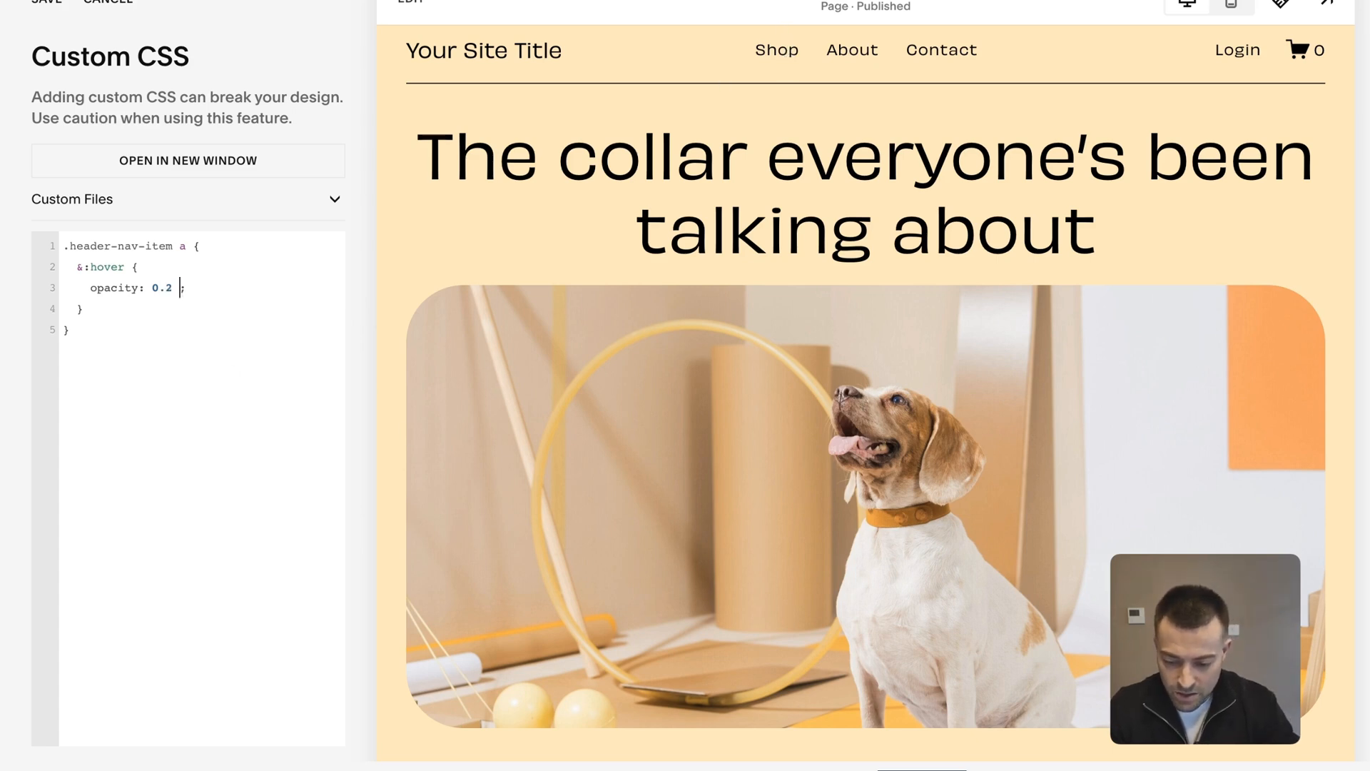
text(!important)
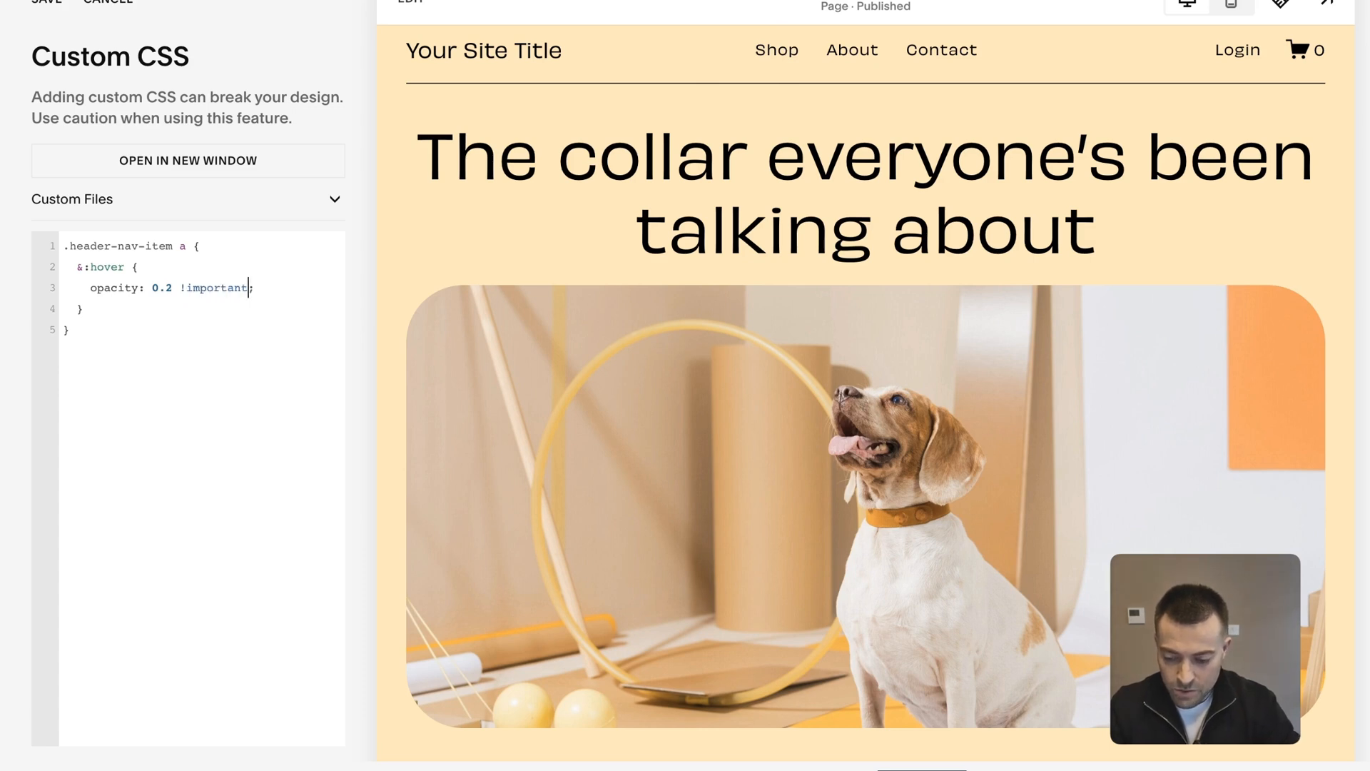
mouse_move(847, 62)
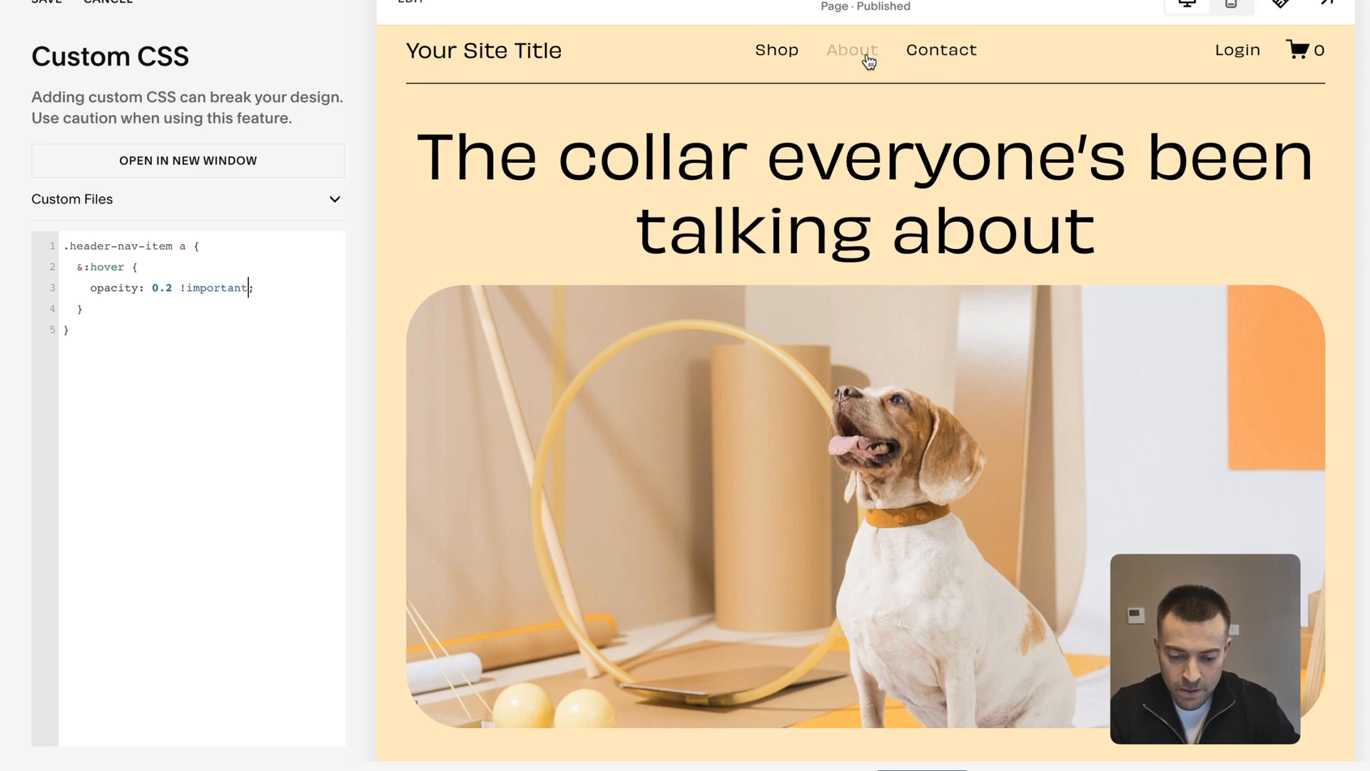
mouse_move(918, 60)
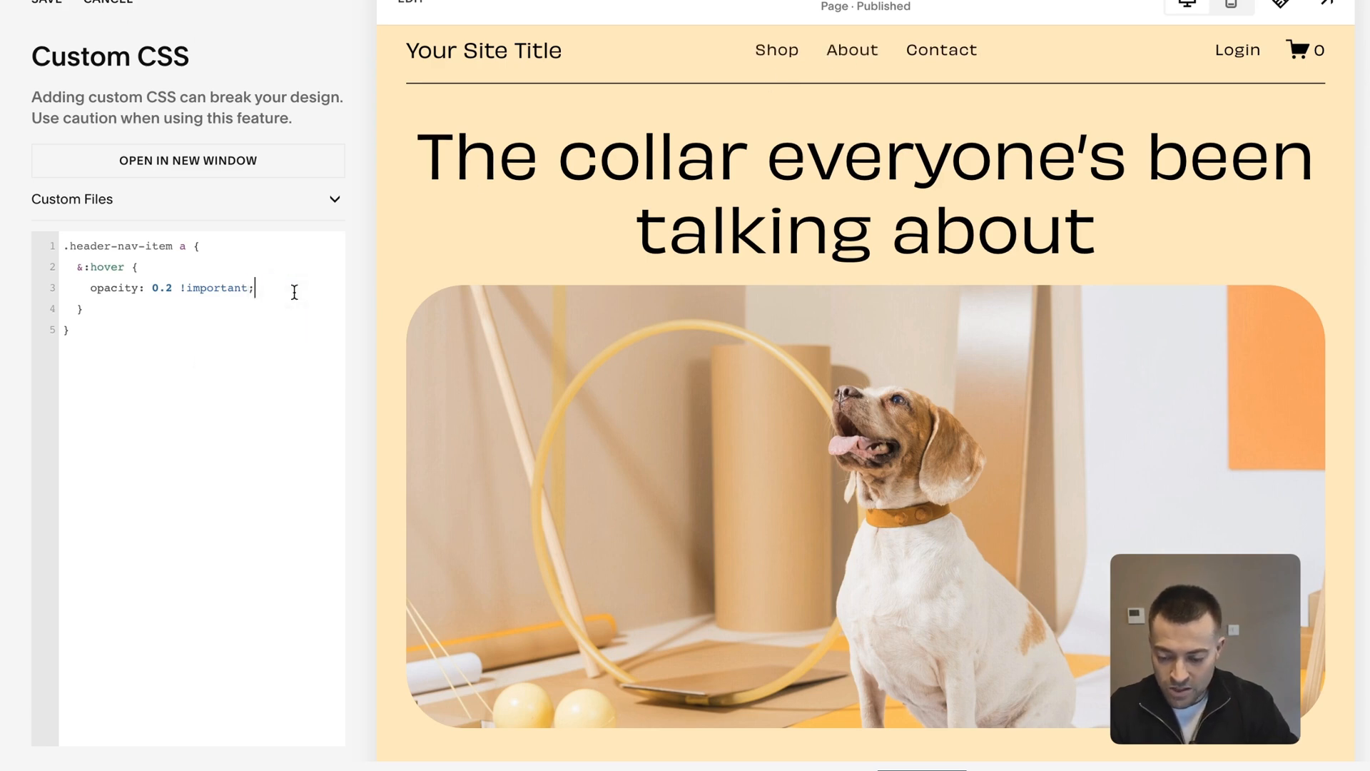
Step: Add transition: 0.2s to the header navigation link CSS
text(transiti)
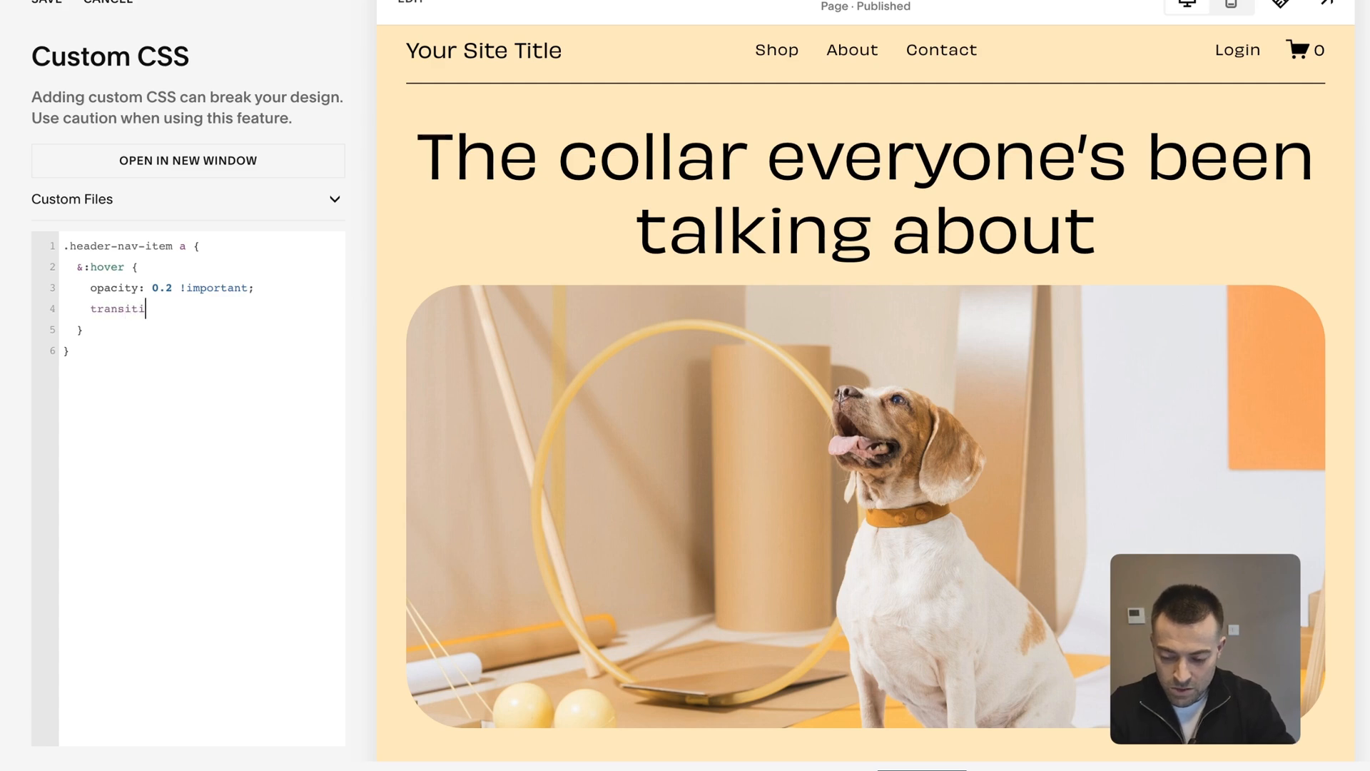
text(on: 0)
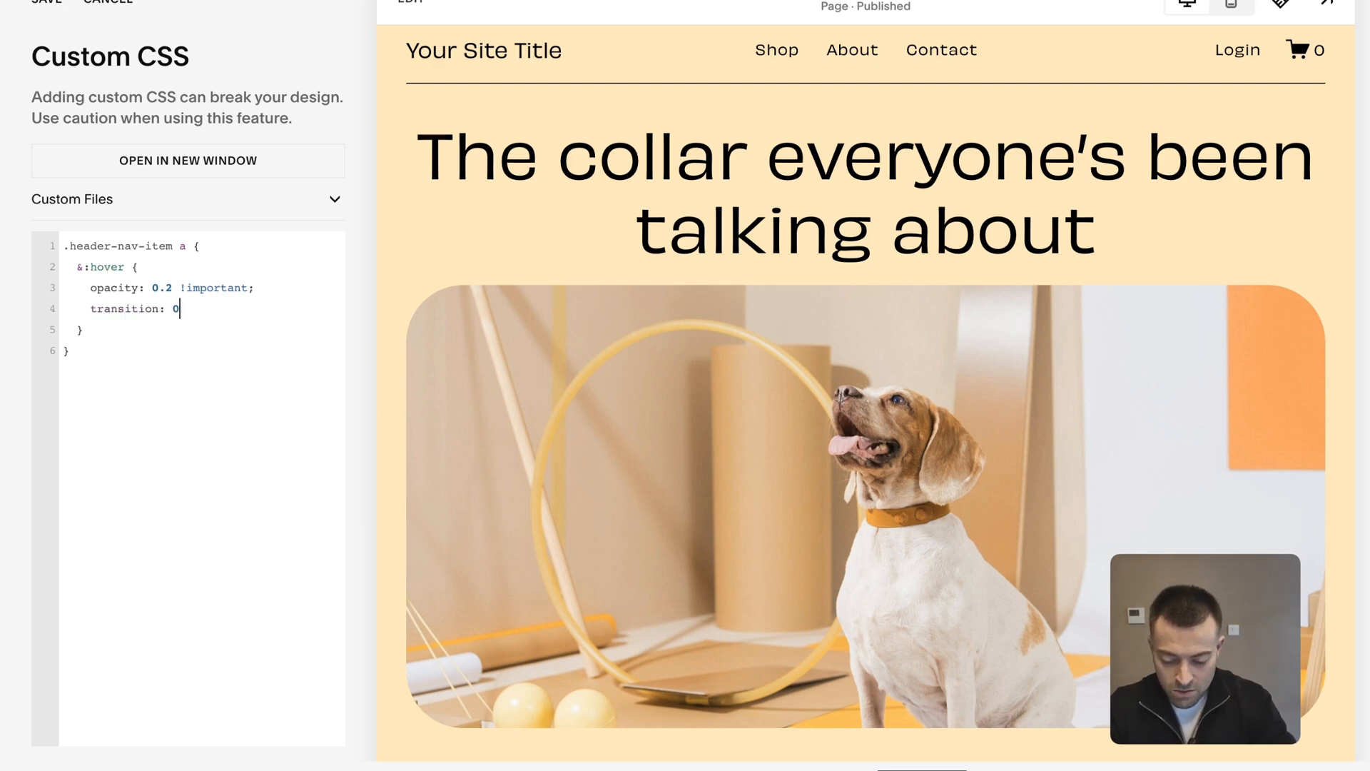
text(.2s;)
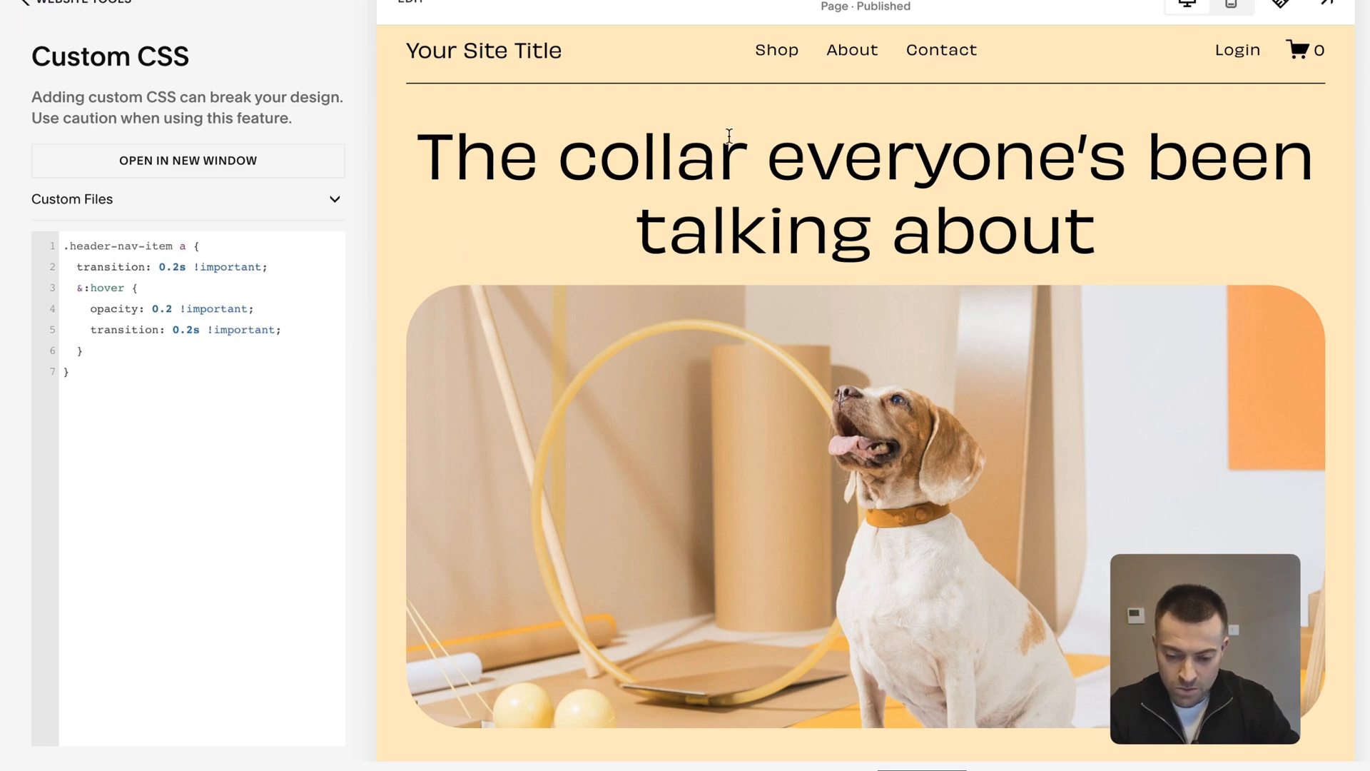
mouse_move(782, 90)
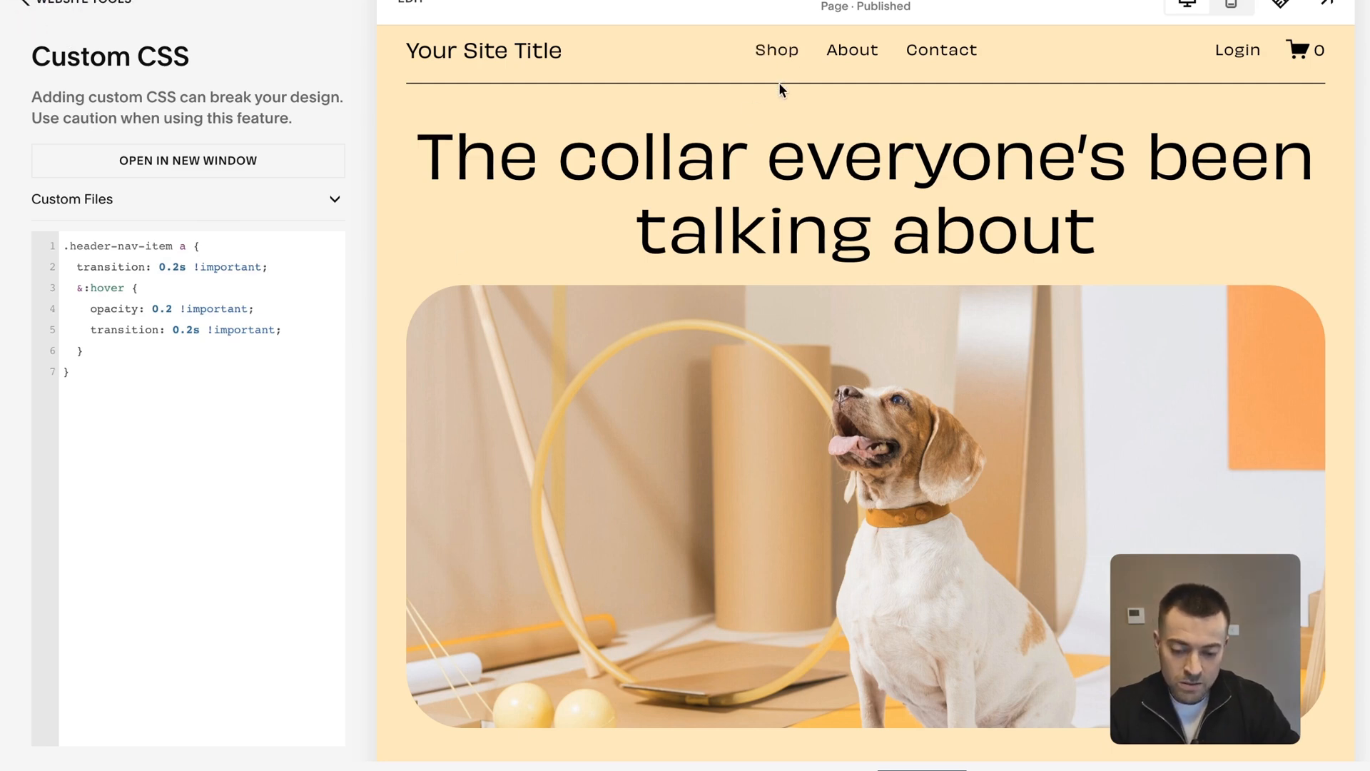